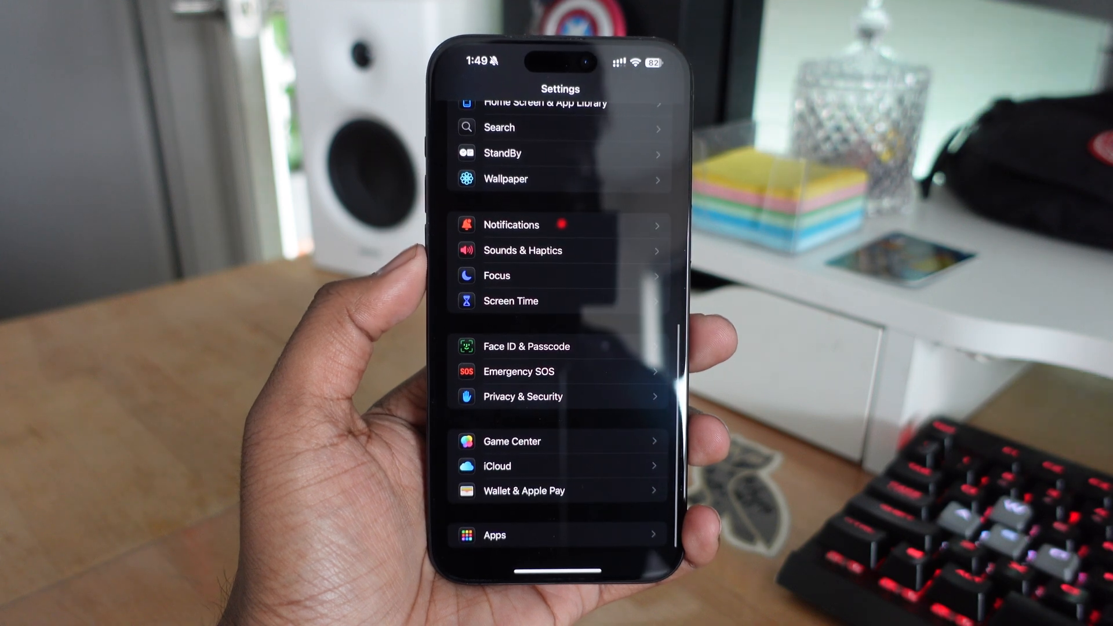
Step: View the Default Email App choice with Mail checked and Outlook listed
left_click(495, 534)
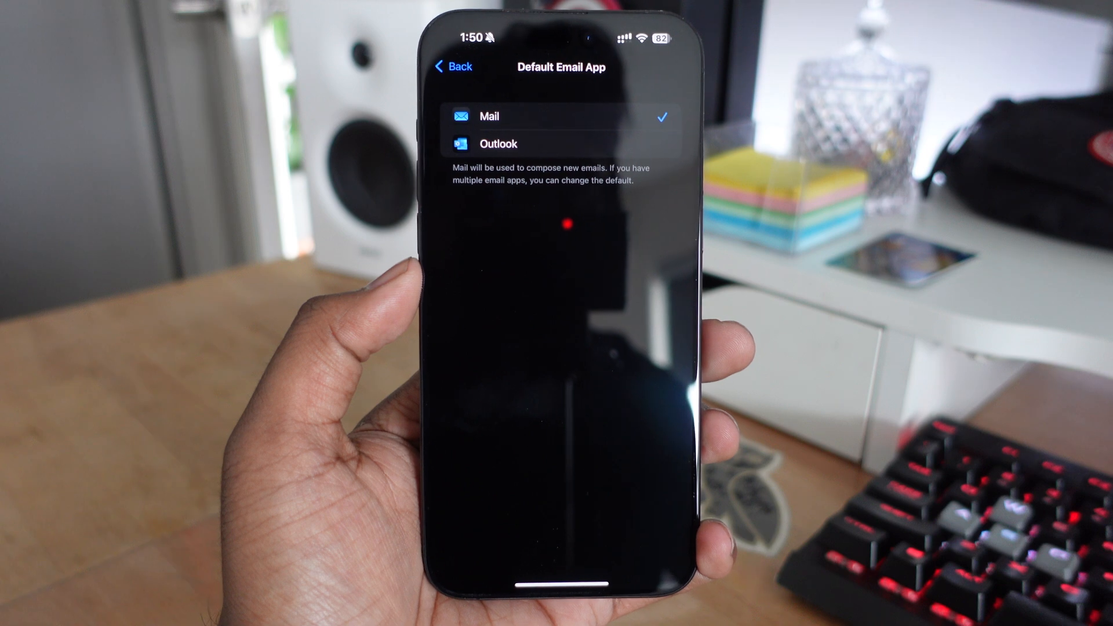
Step: Review the Messaging, Calling and Call Filtering default app choices in turn
left_click(452, 67)
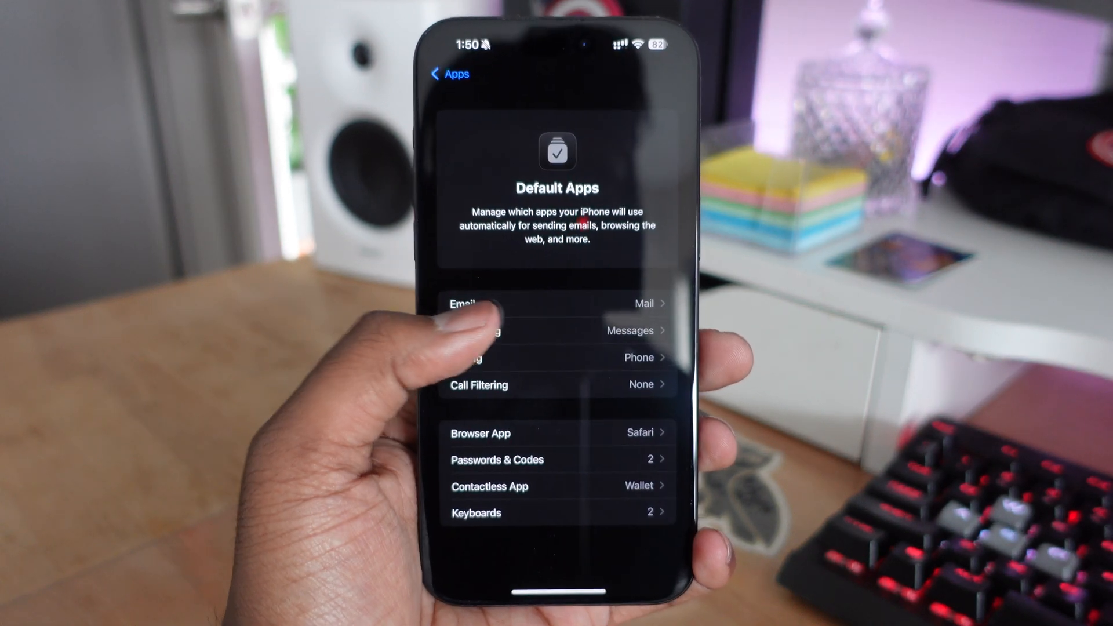
left_click(559, 330)
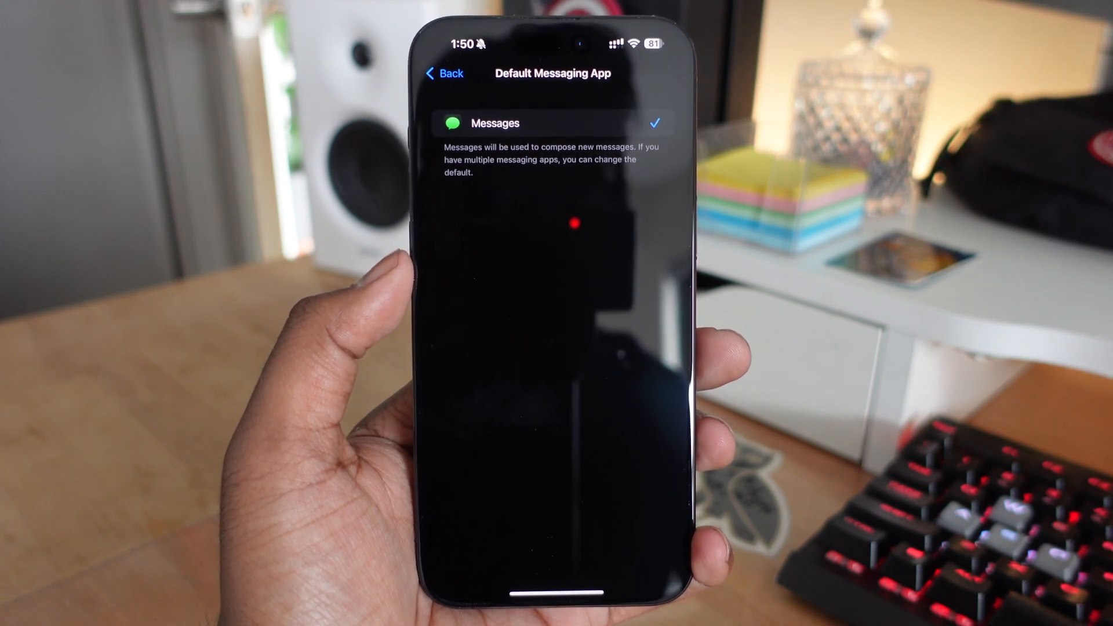
left_click(443, 73)
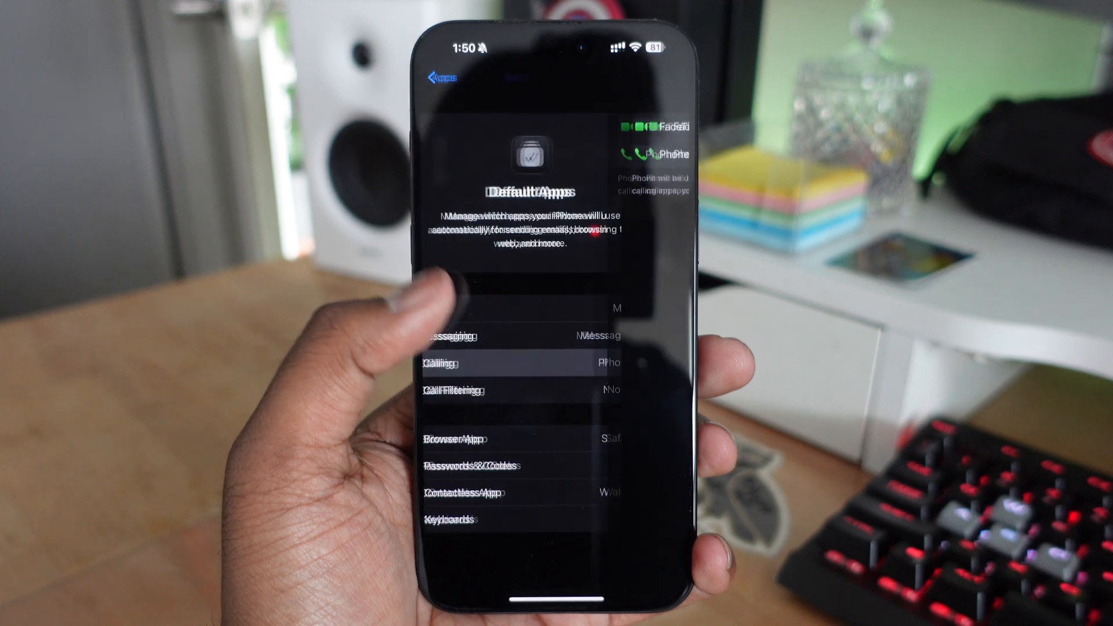
left_click(511, 363)
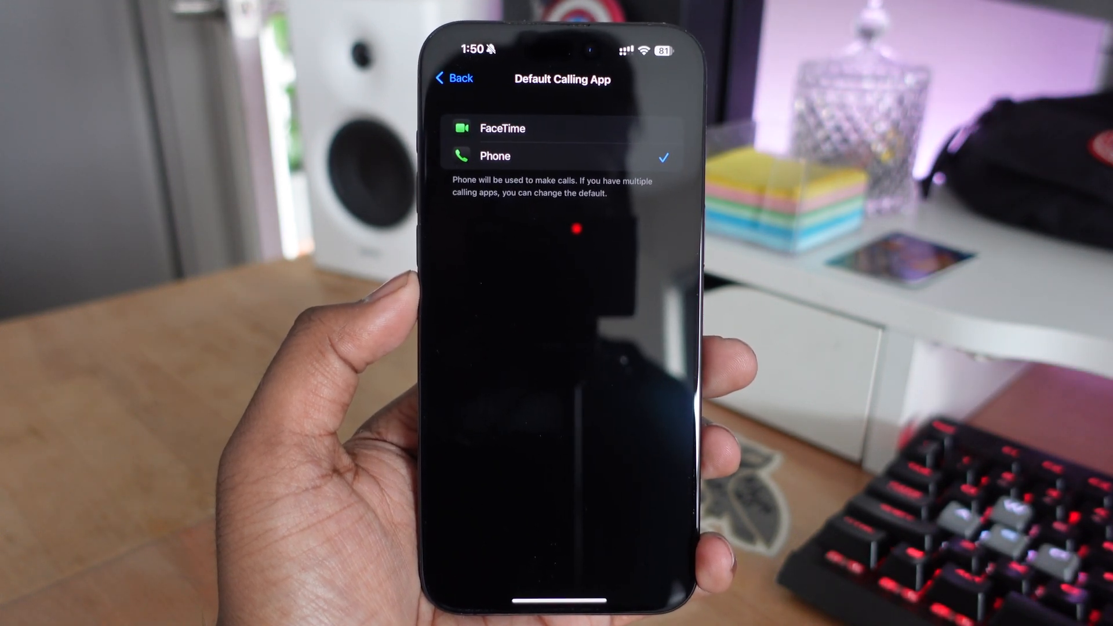
left_click(453, 77)
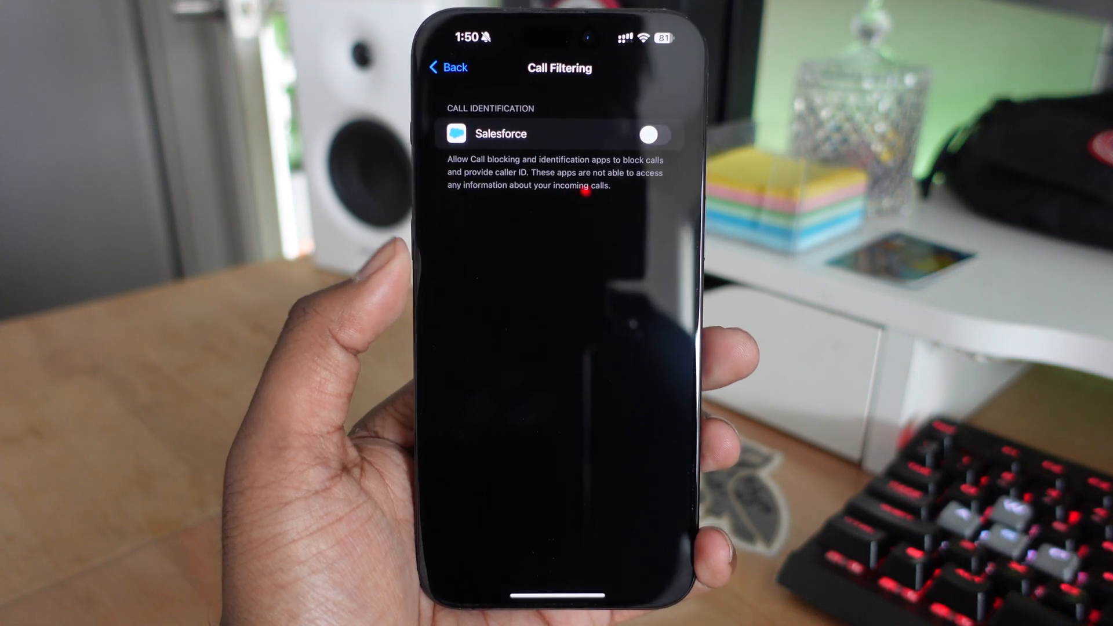
Step: View the Default Browser App choice with Safari checked over Chrome
left_click(448, 67)
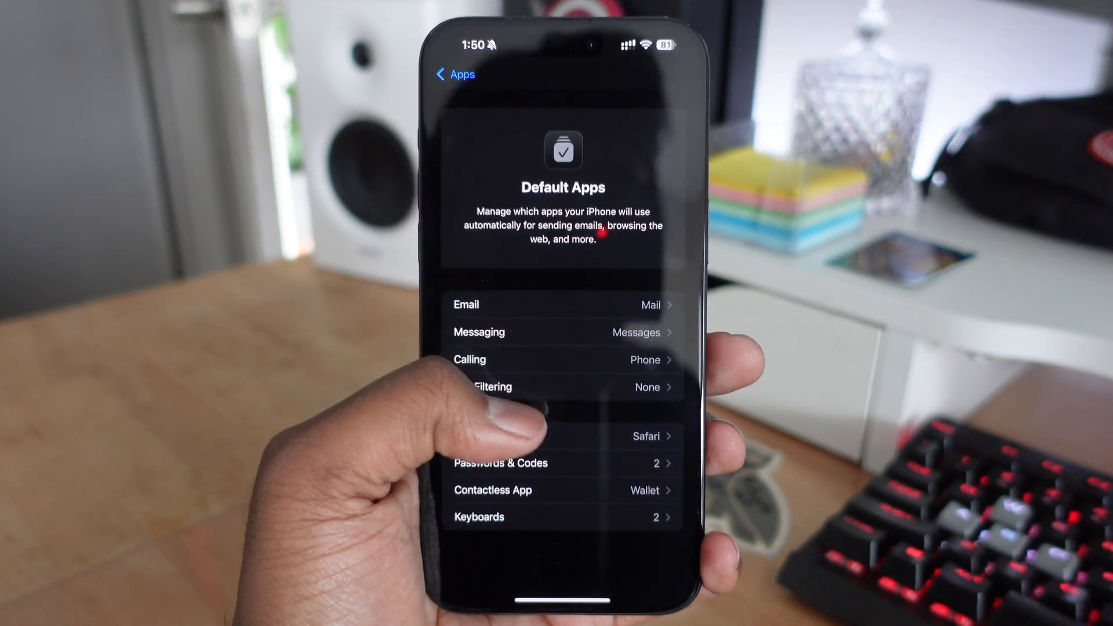
left_click(625, 436)
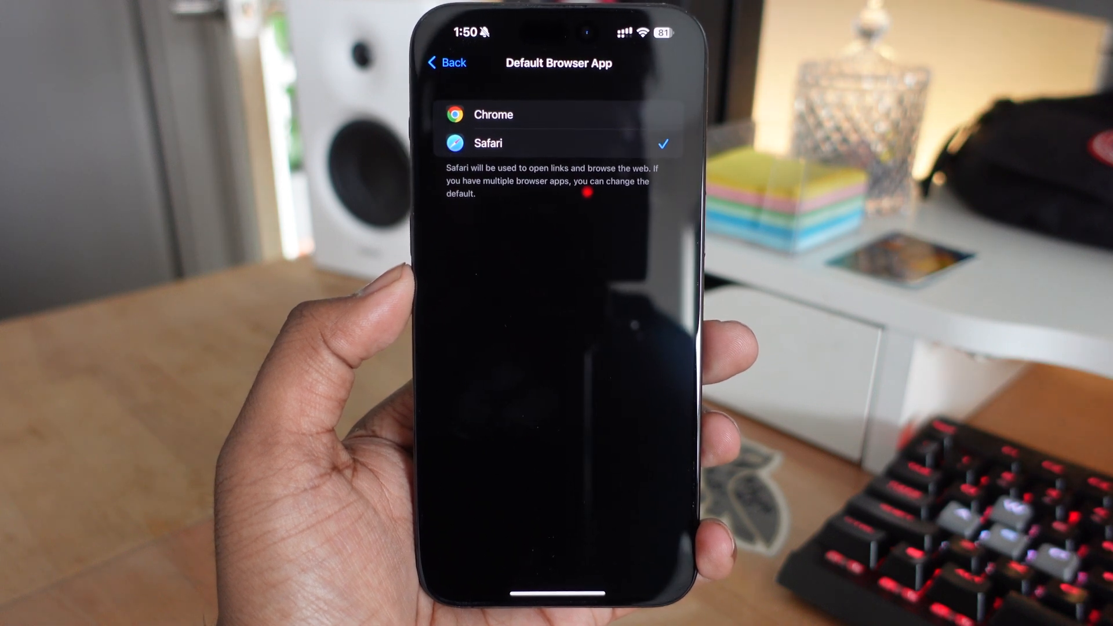
Step: Review Passwords & Codes and Keyboards defaults, ending on the Default Apps overview
left_click(445, 62)
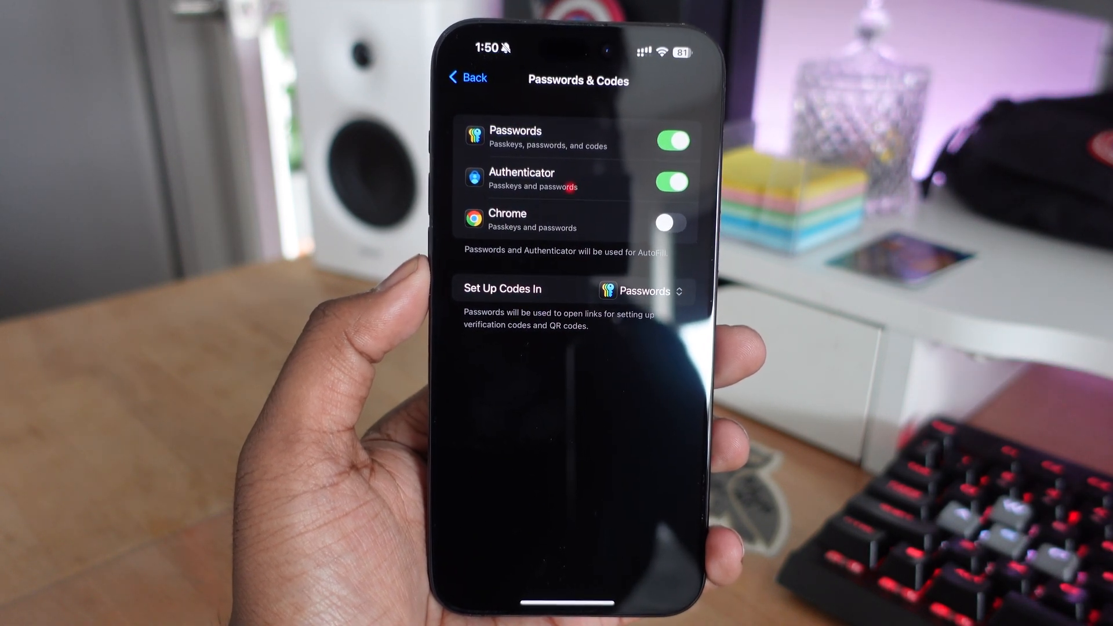
left_click(638, 290)
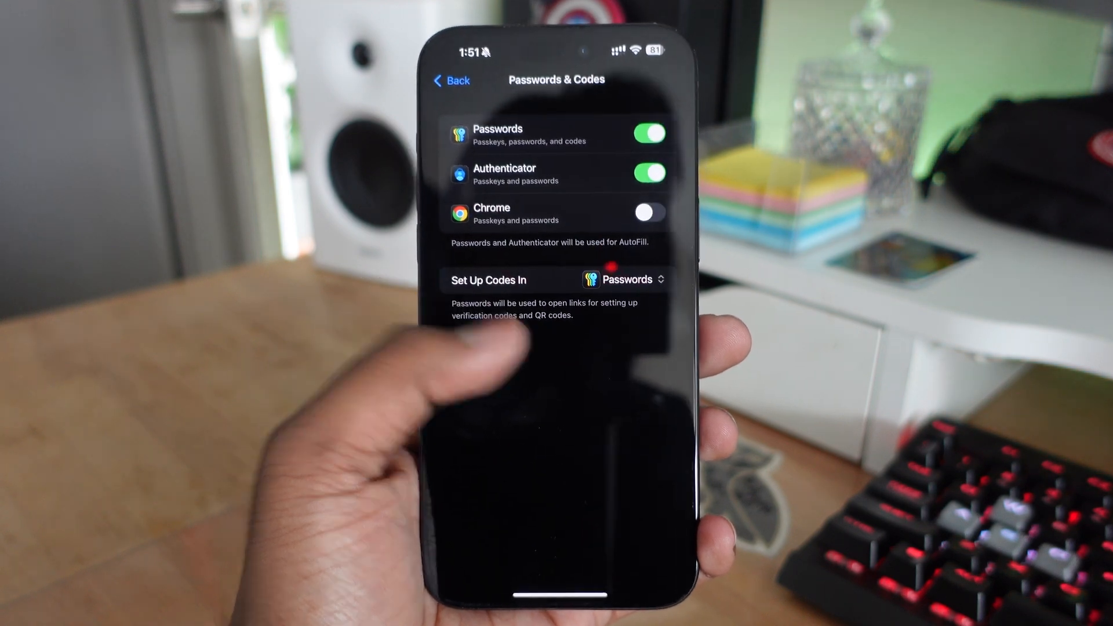
left_click(451, 80)
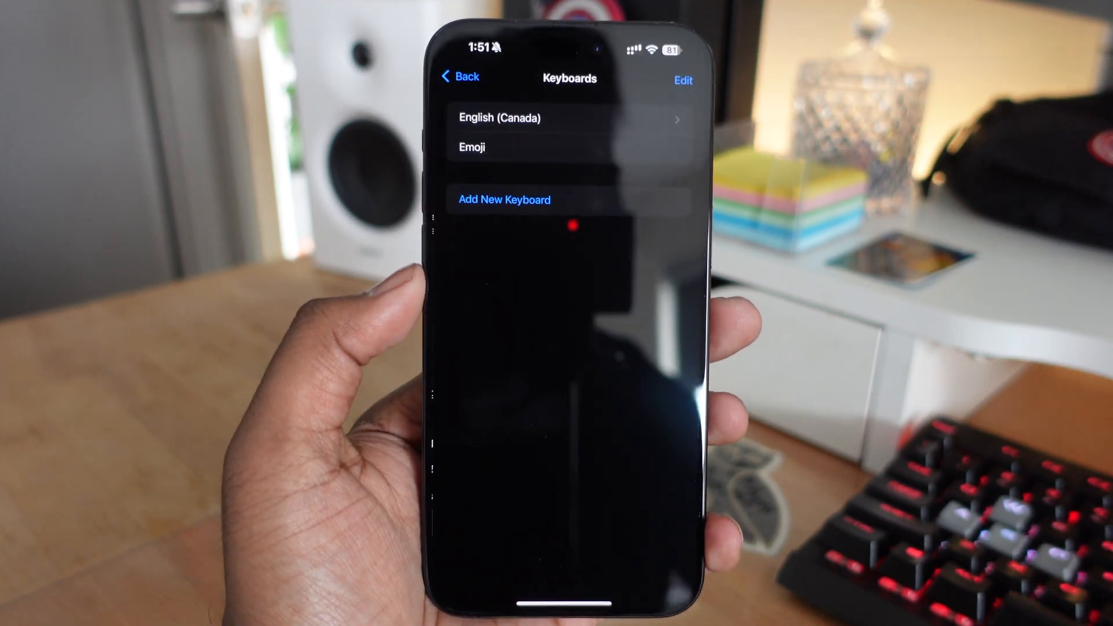
left_click(459, 77)
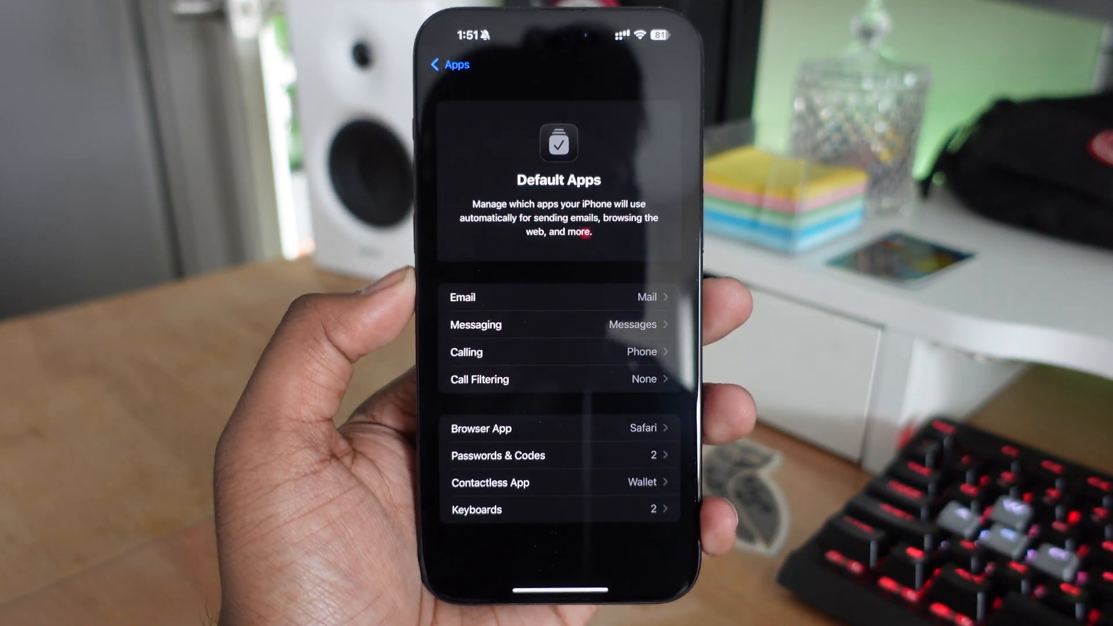